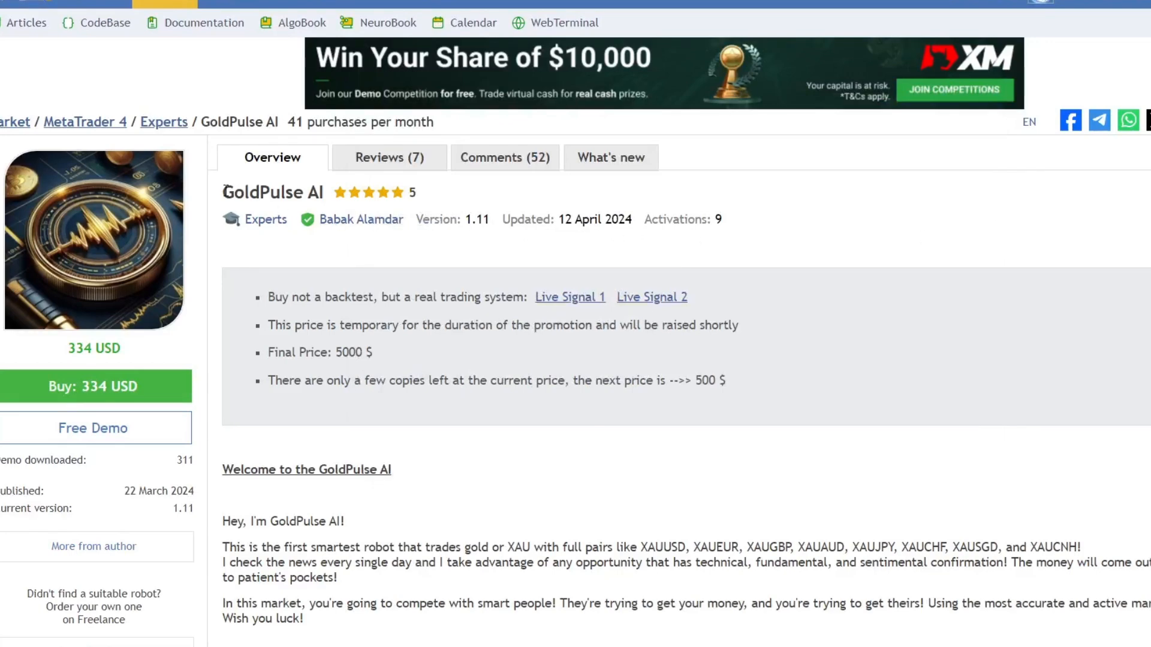
Open the GoldPulse AI ICM New Update live signal page from the product page
double_click(272, 192)
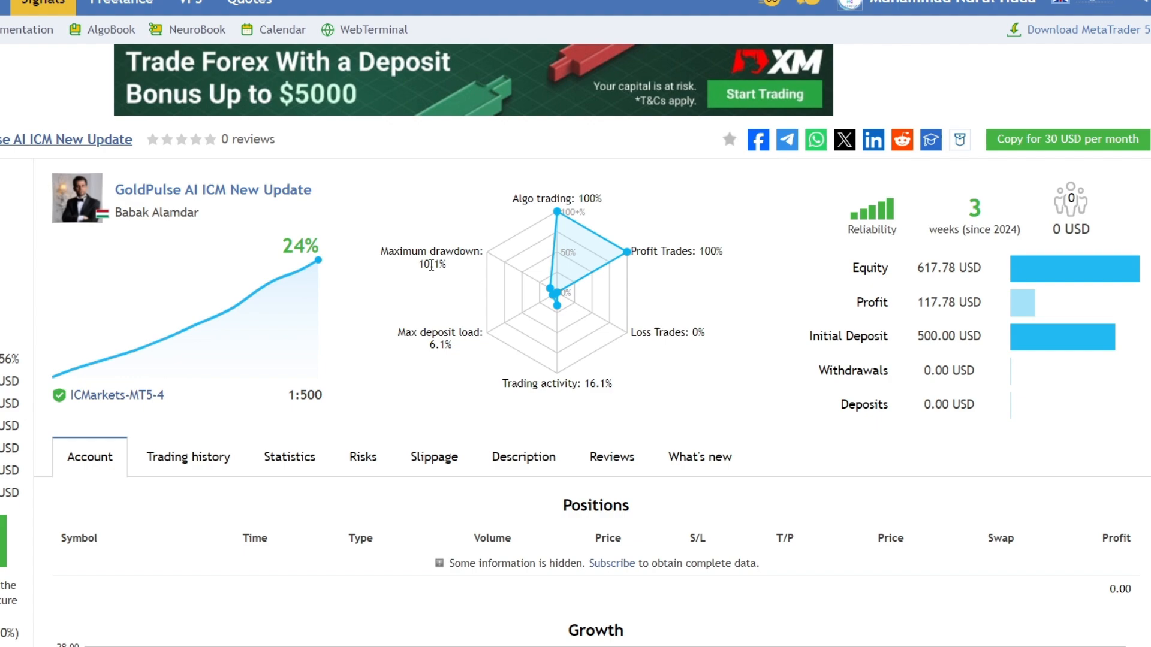
Scroll through the signal's account charts and its XAU pair trading history
scroll(down, 3)
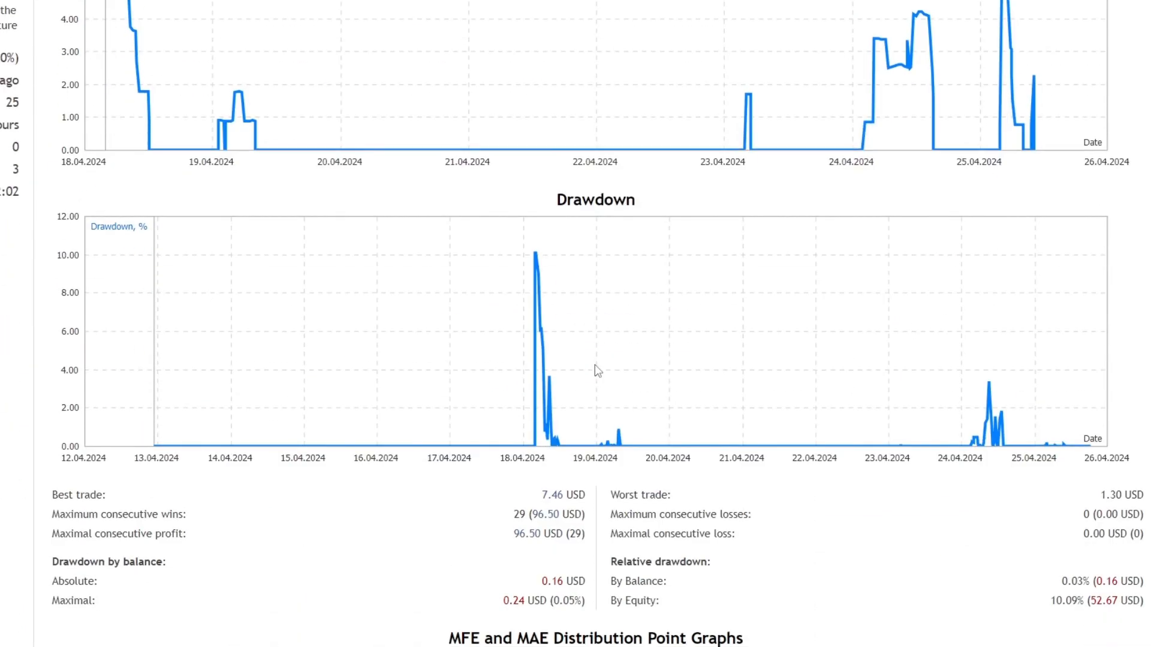
scroll(down, 3)
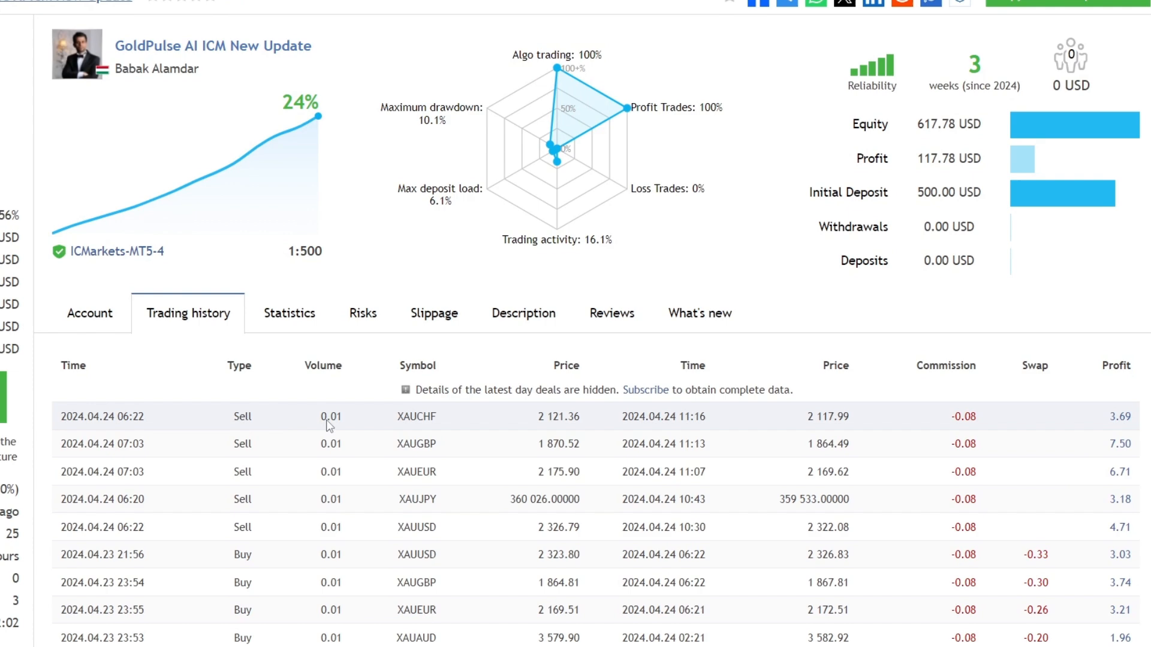
mouse_move(332, 479)
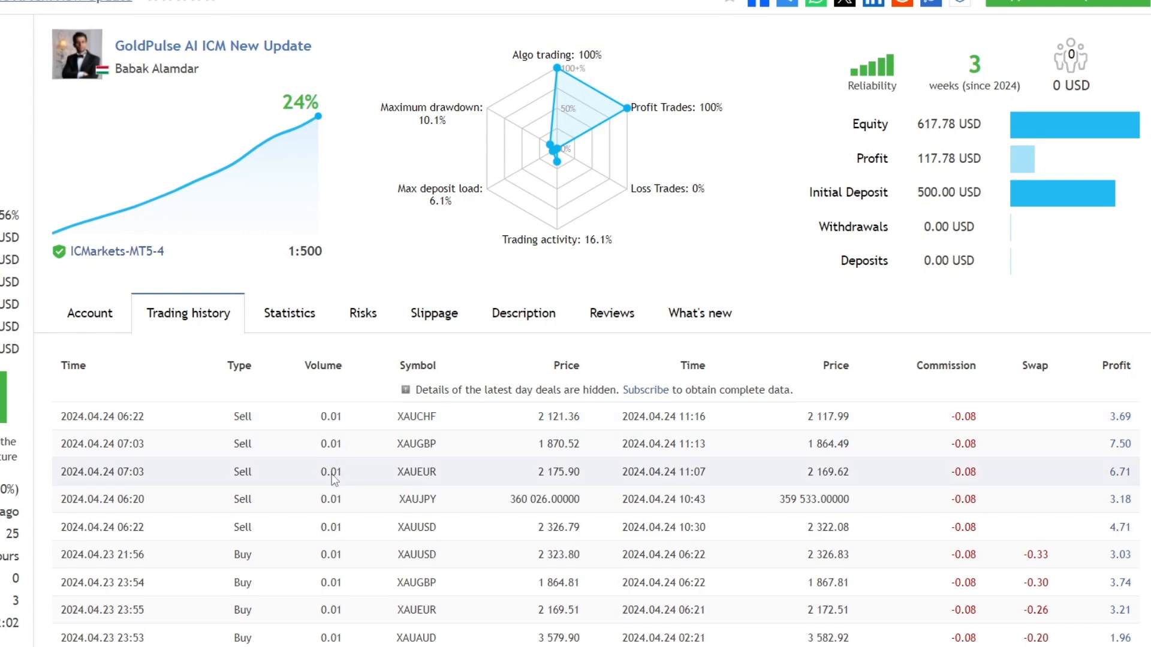
scroll(down, 3)
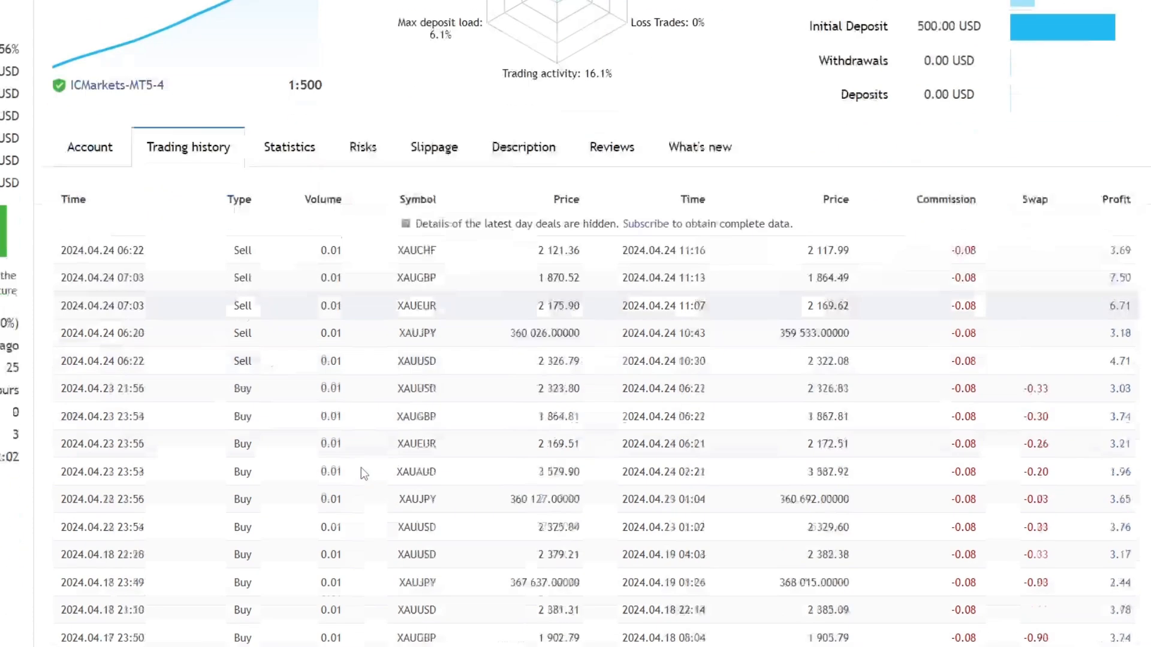
scroll(down, 3)
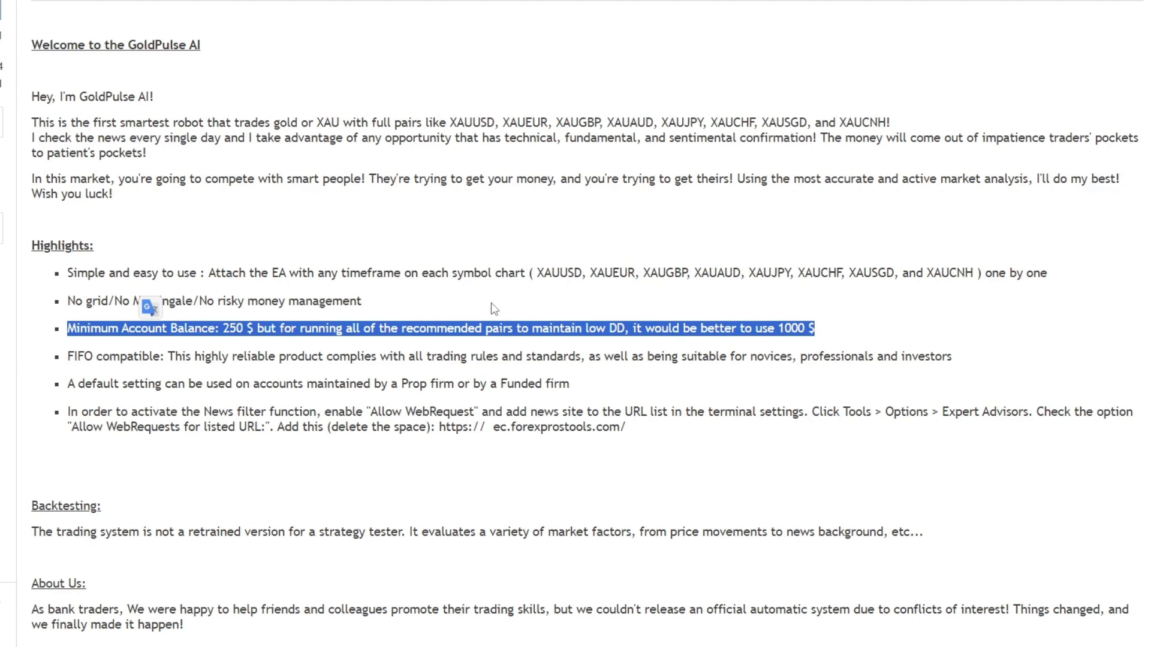
Highlight the product's Minimum Account Balance line (250 $ minimum, 1000 $ recommended)
double_click(544, 273)
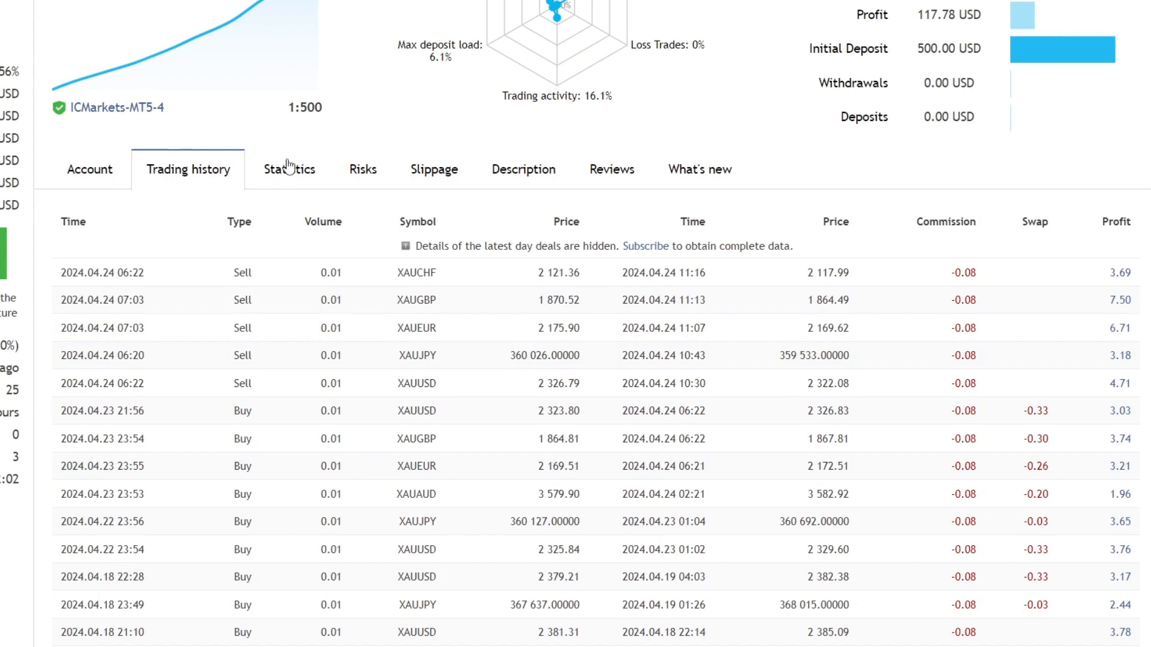
Review the signal's statistics, marking XAUCHF in the deal distribution, then the 23.56% growth chart
click(289, 169)
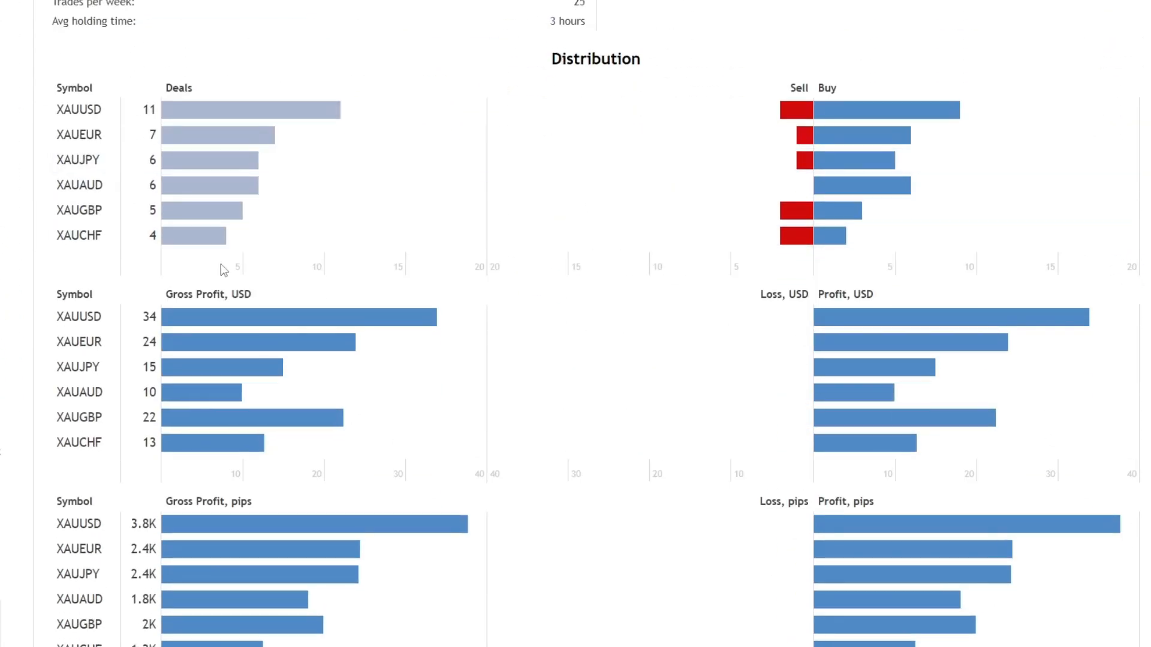
double_click(78, 367)
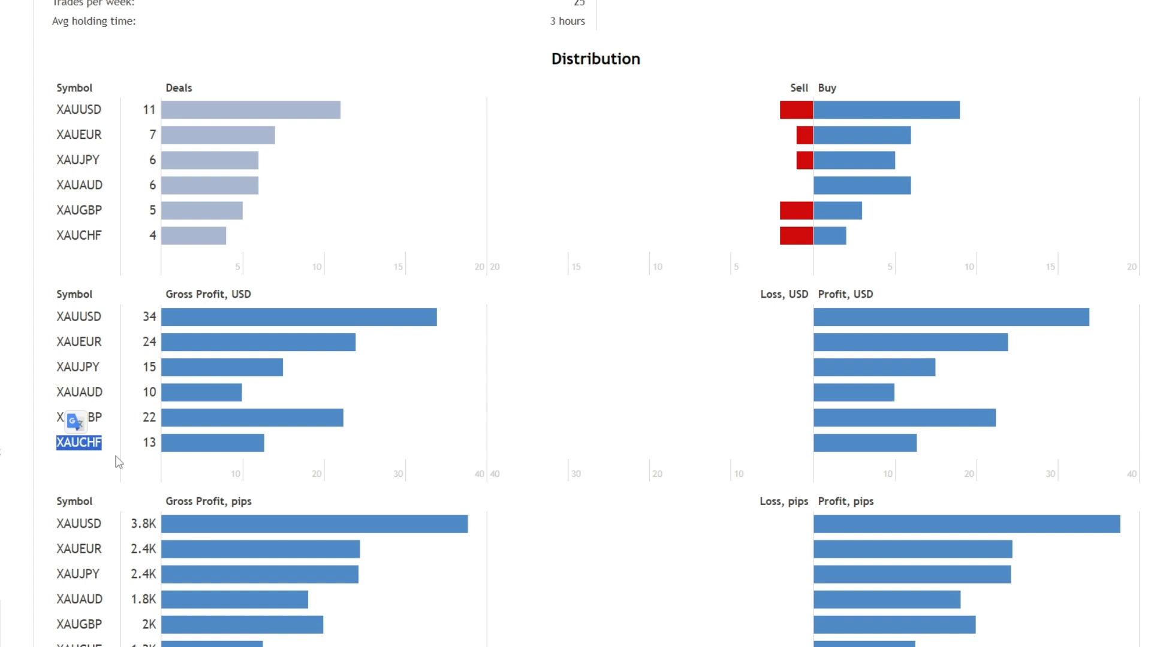
scroll(up, 3)
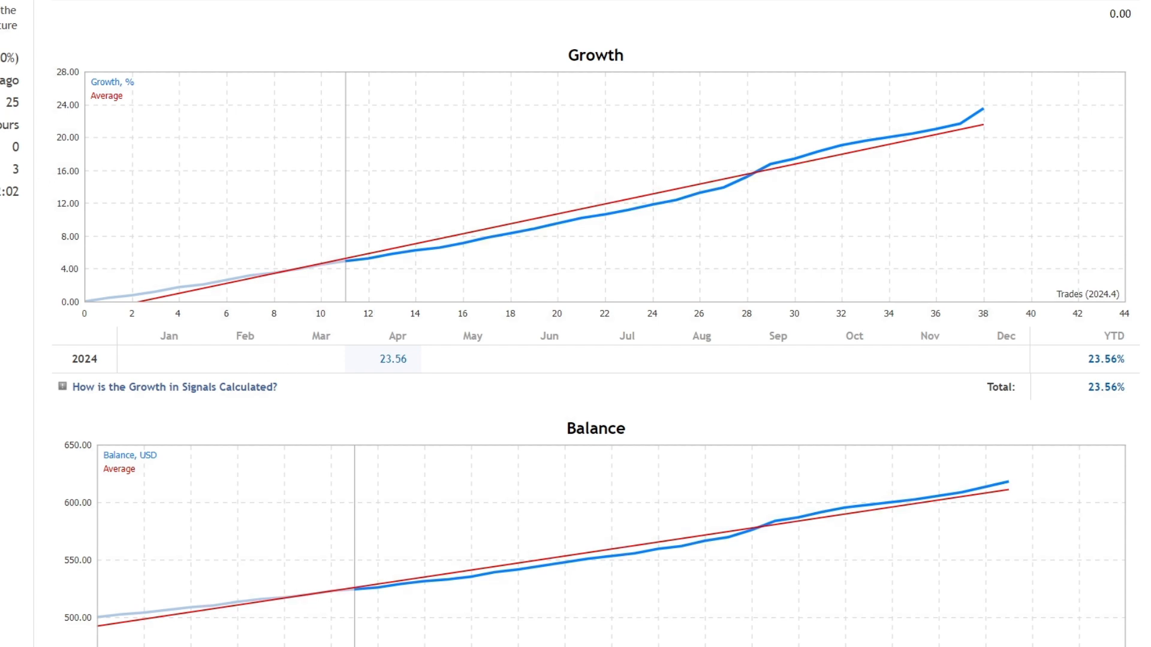
scroll(up, 3)
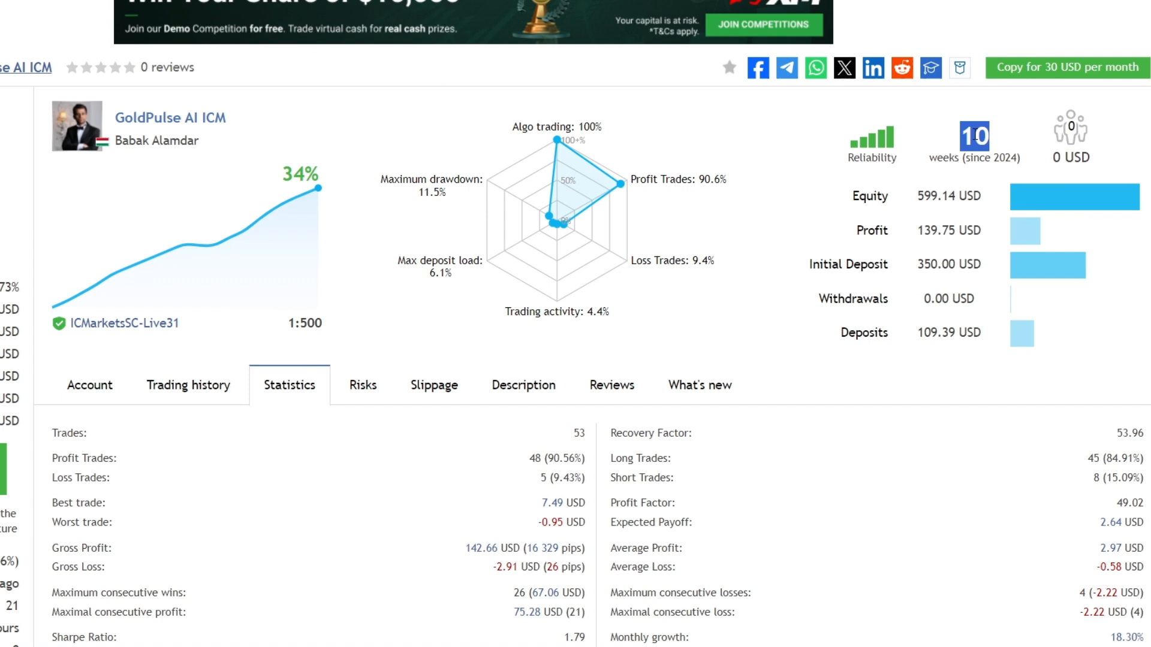
Scroll through the GoldPulse AI ICM signal's statistics, distribution, drawdown and risks charts
scroll(down, 3)
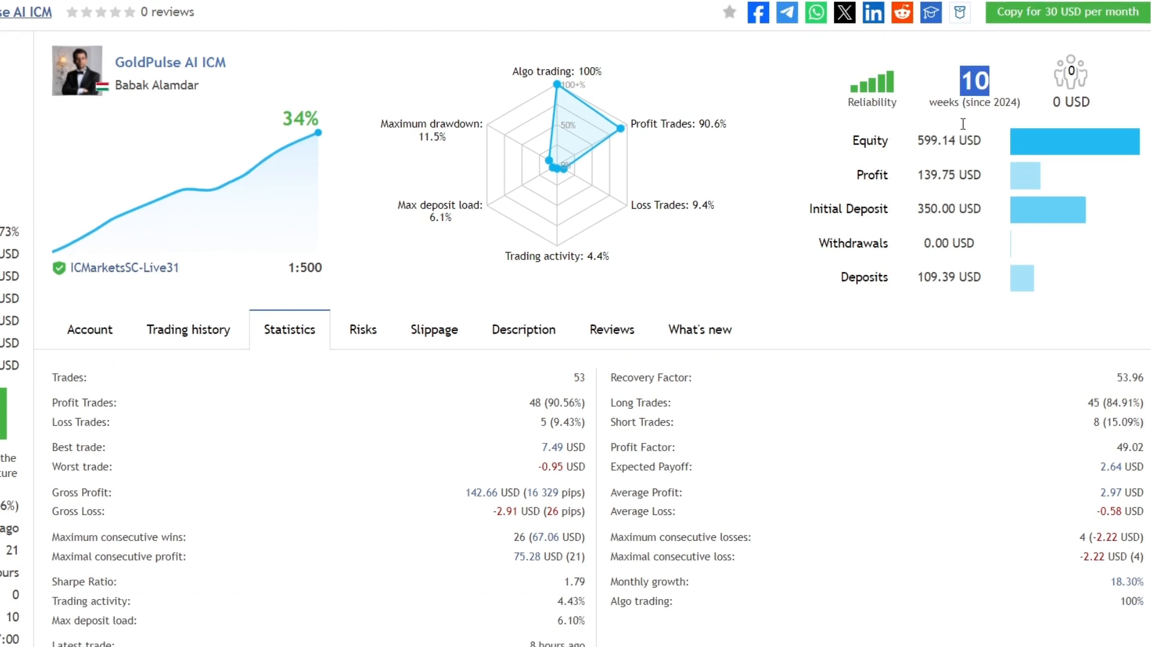
scroll(down, 3)
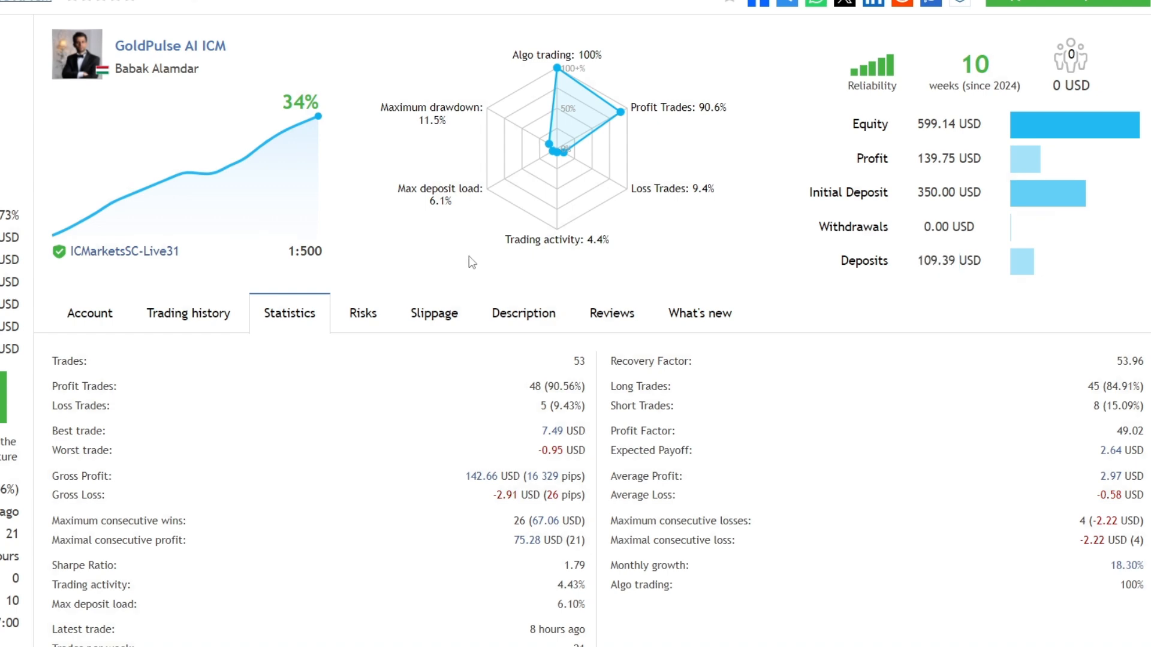
scroll(down, 3)
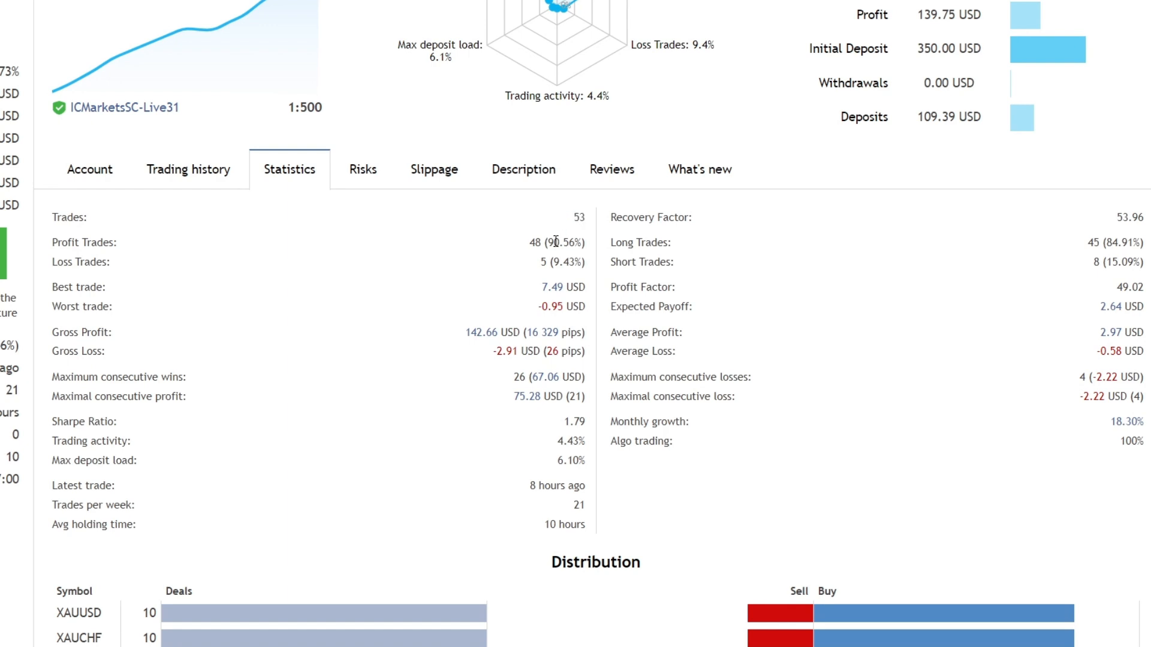
scroll(down, 3)
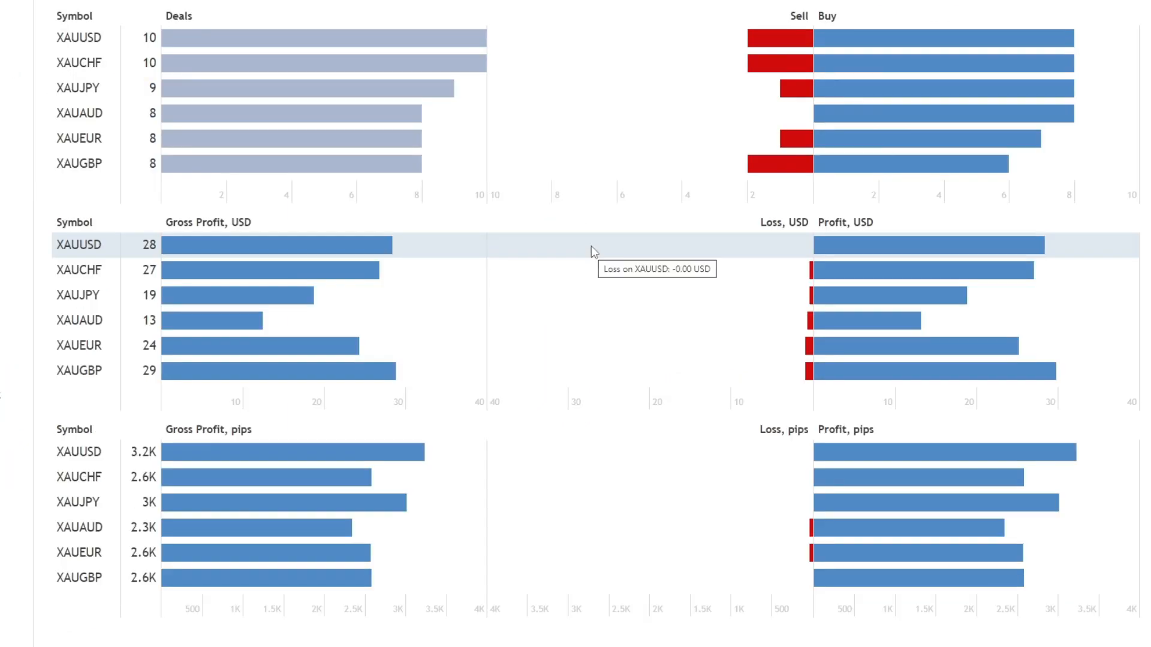
mouse_move(516, 373)
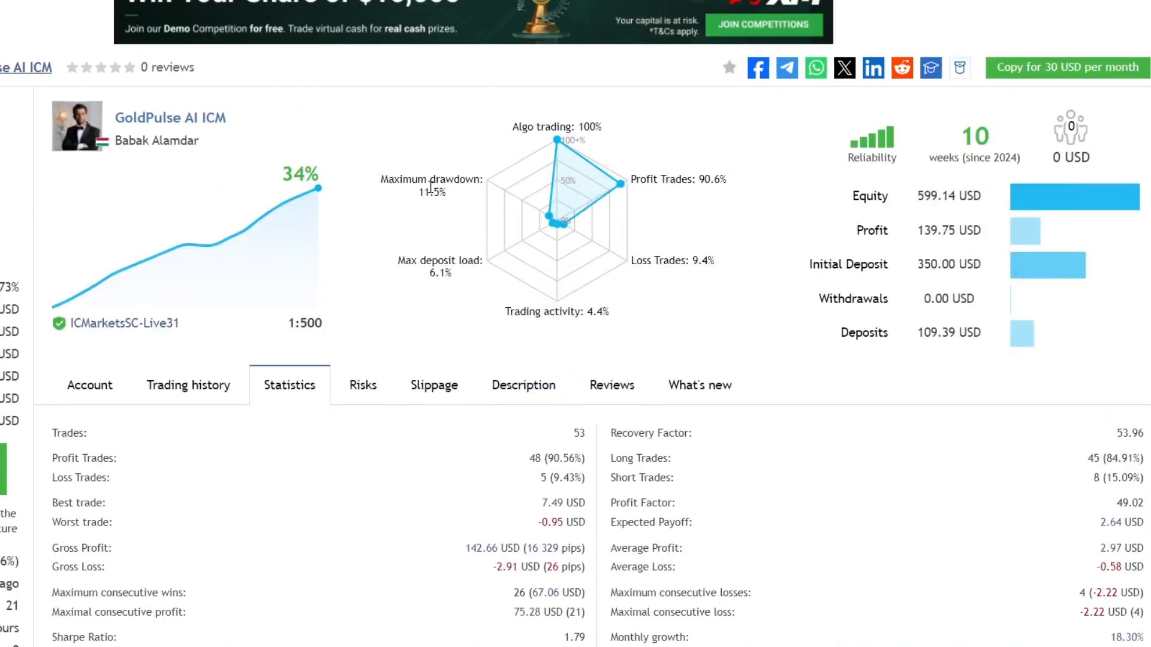
scroll(down, 3)
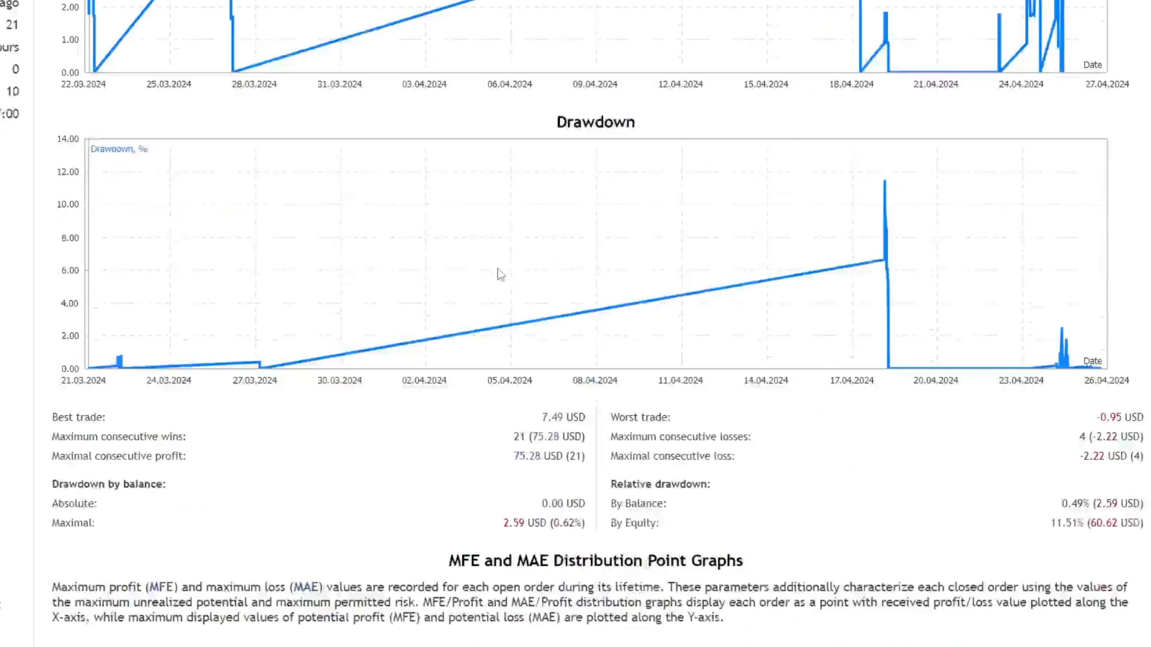
scroll(down, 3)
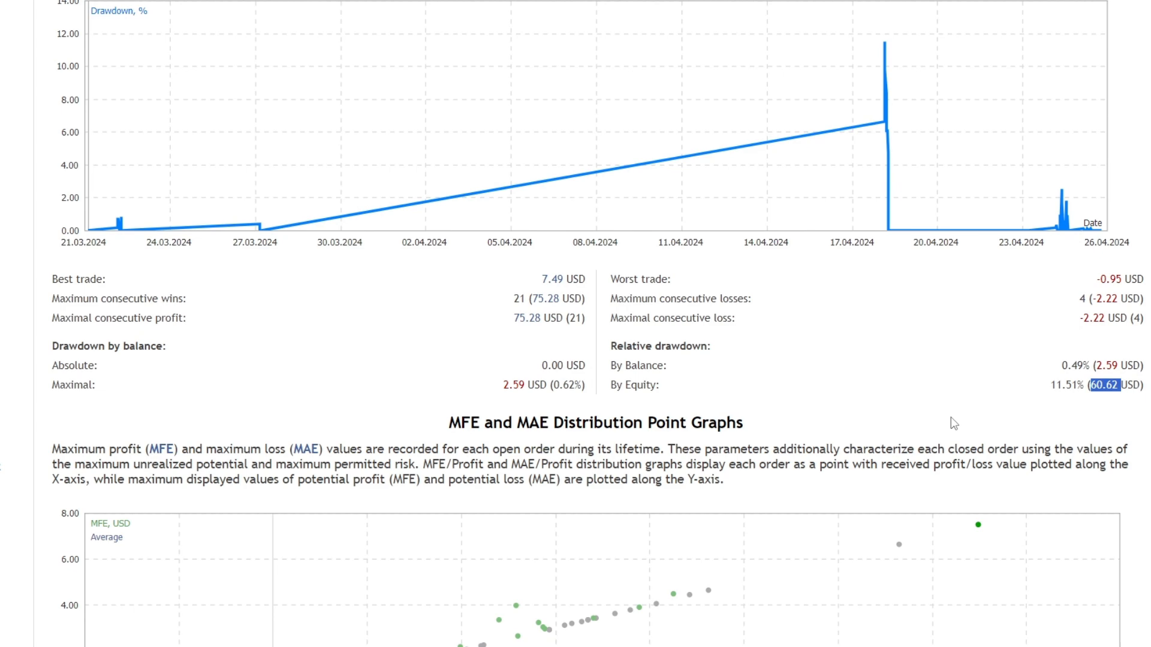
scroll(up, 3)
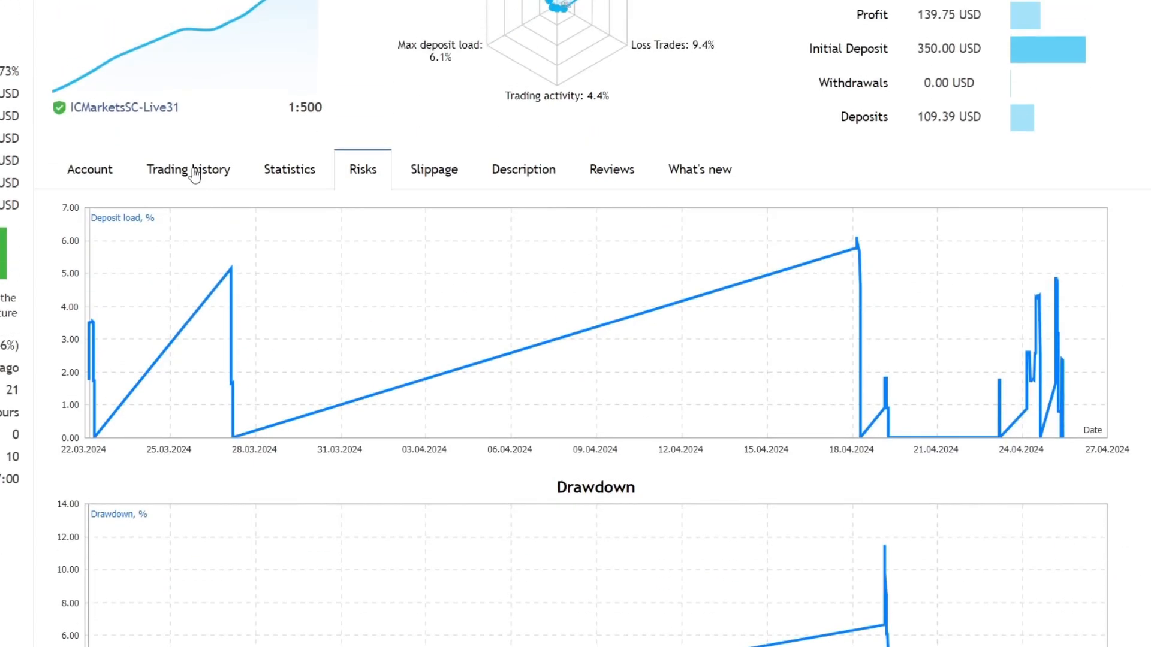
Review the ICM signal's 0.01-lot XAU trading history, then return to its Account overview
click(188, 169)
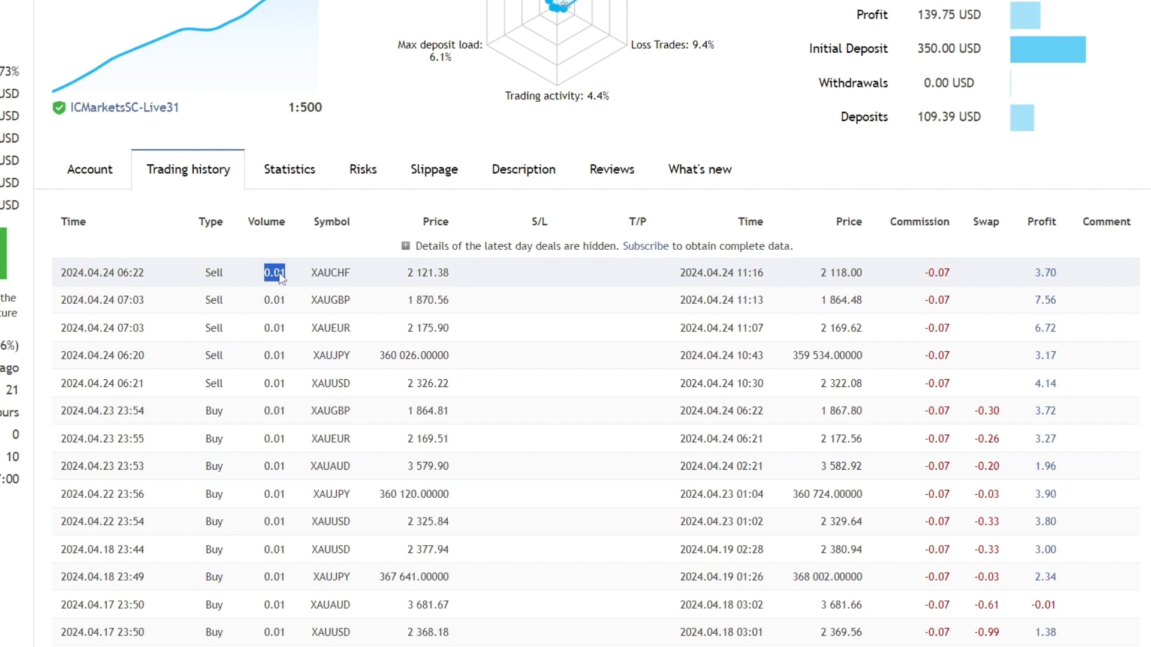
scroll(down, 3)
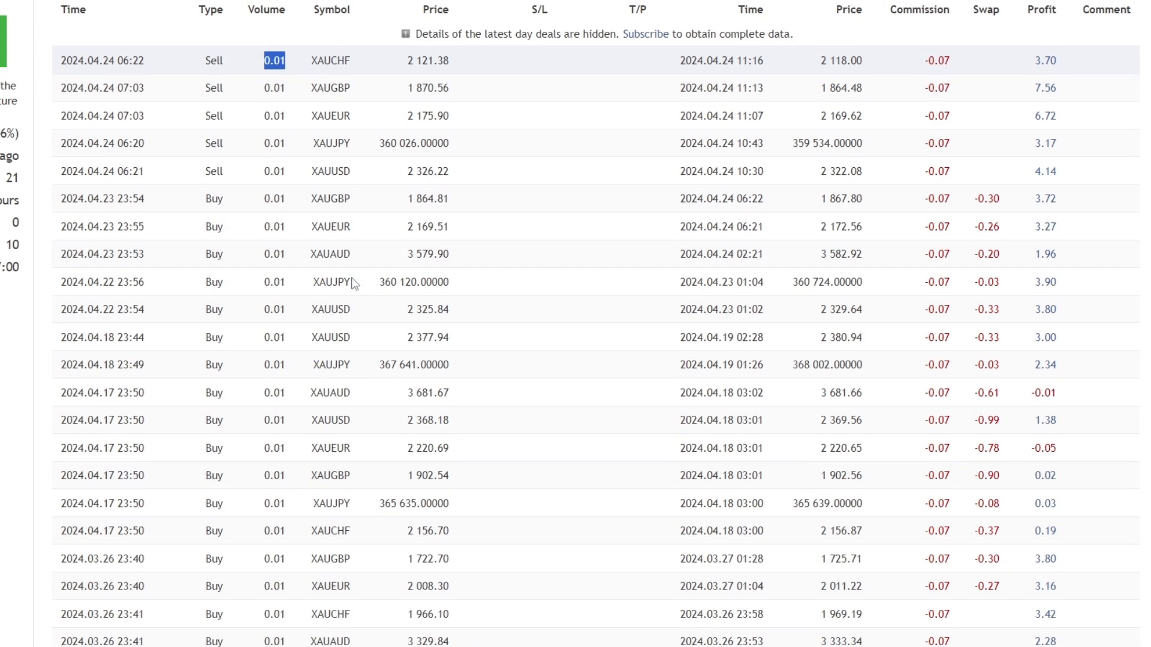
scroll(down, 3)
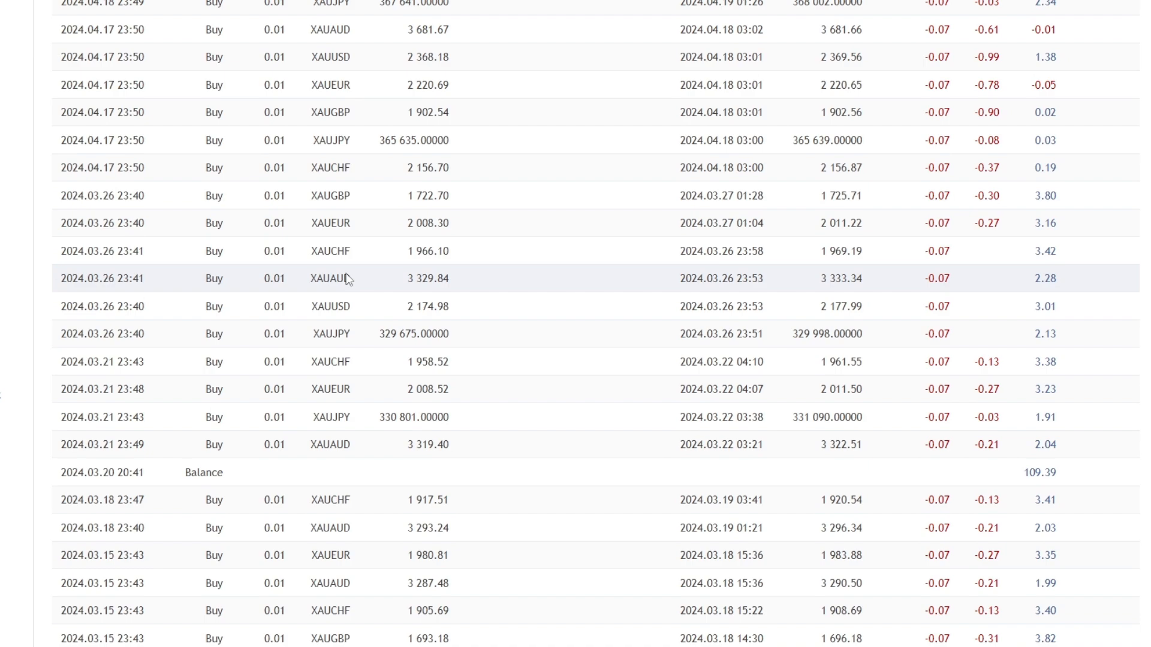
scroll(down, 3)
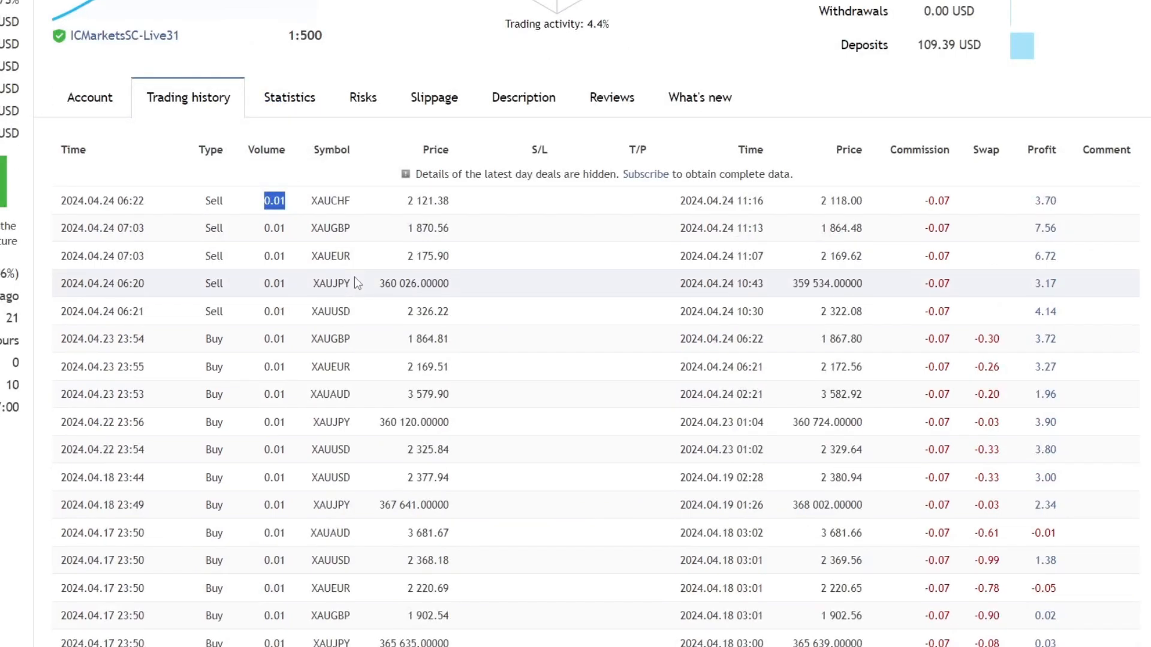
click(89, 97)
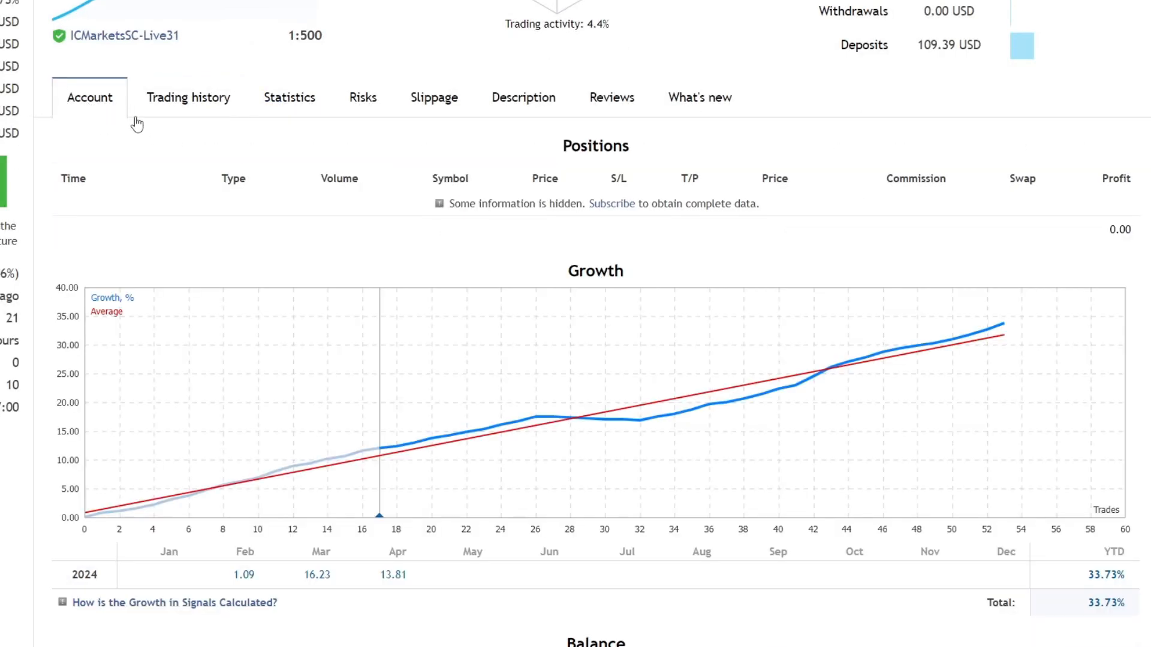
Check the February monthly figure on the 33.73% growth chart for 2024
scroll(down, 3)
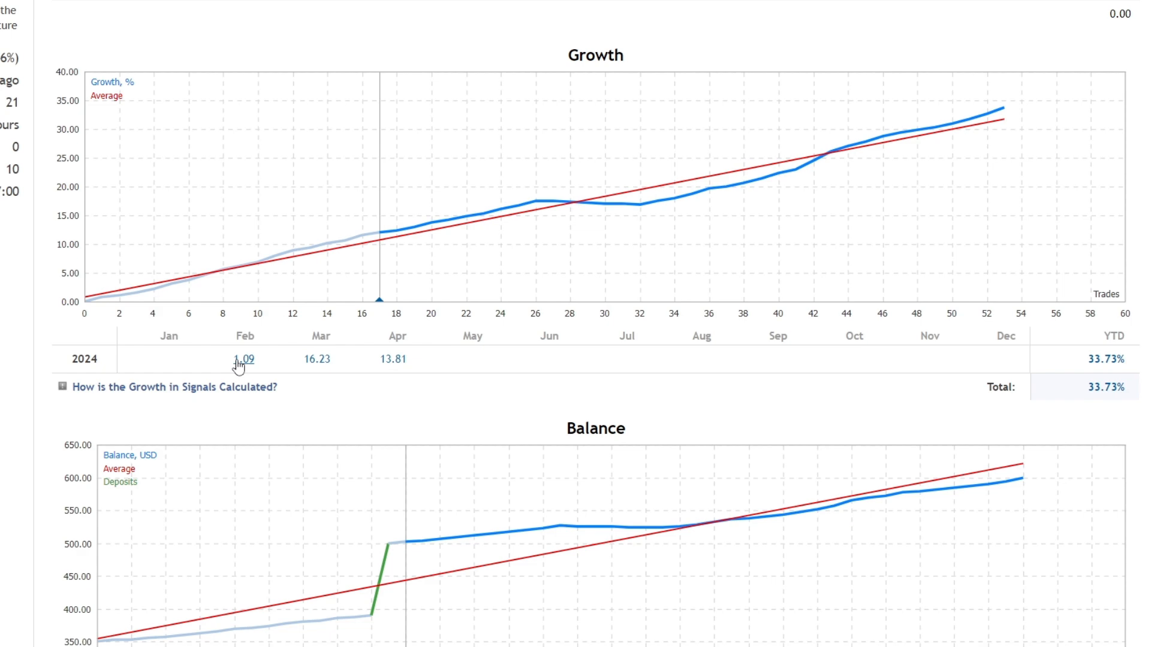
click(394, 359)
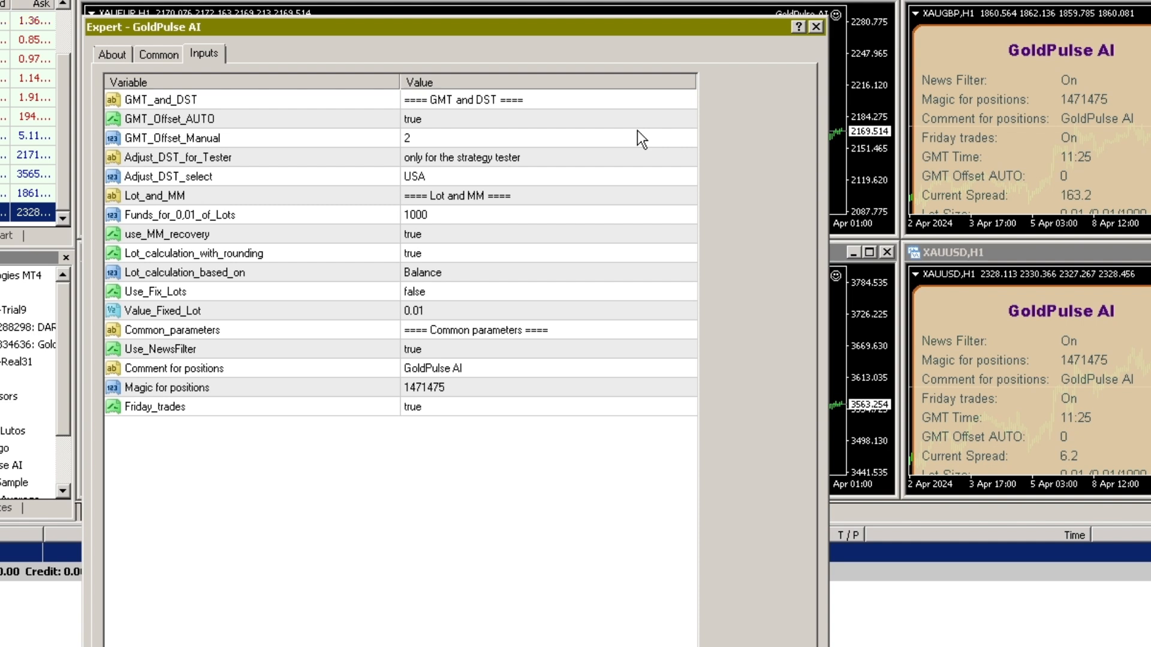
Review the EA inputs, leaving funds per 0.01 lot at 1000 and Use_Fix_Lots false
click(514, 215)
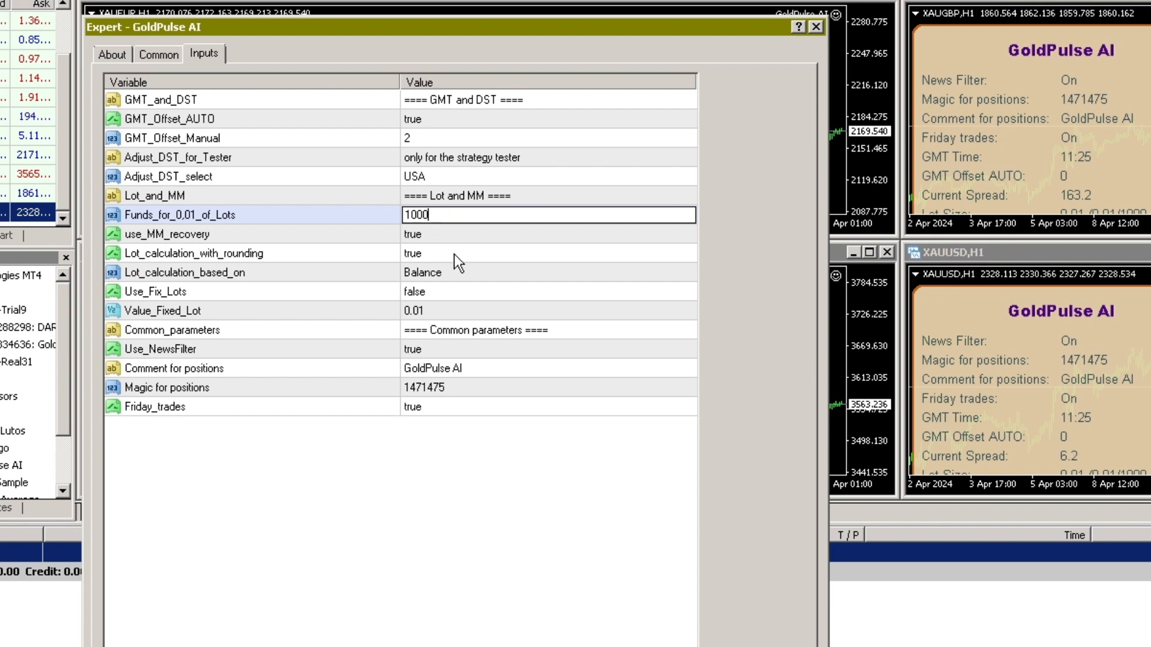
click(547, 309)
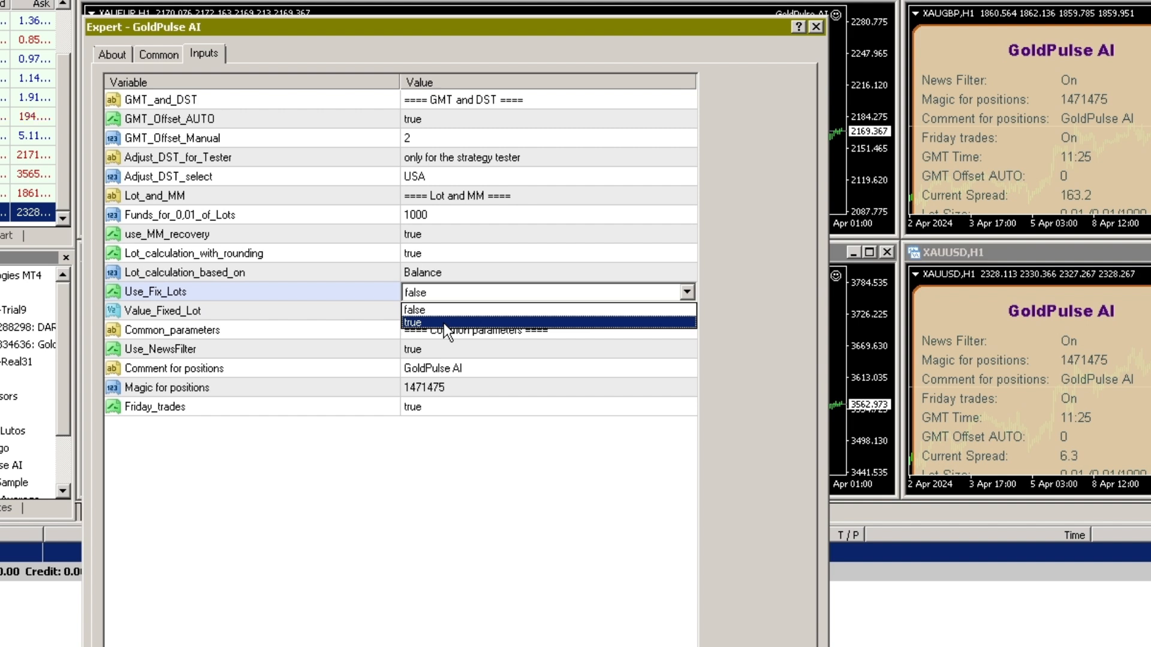
click(414, 310)
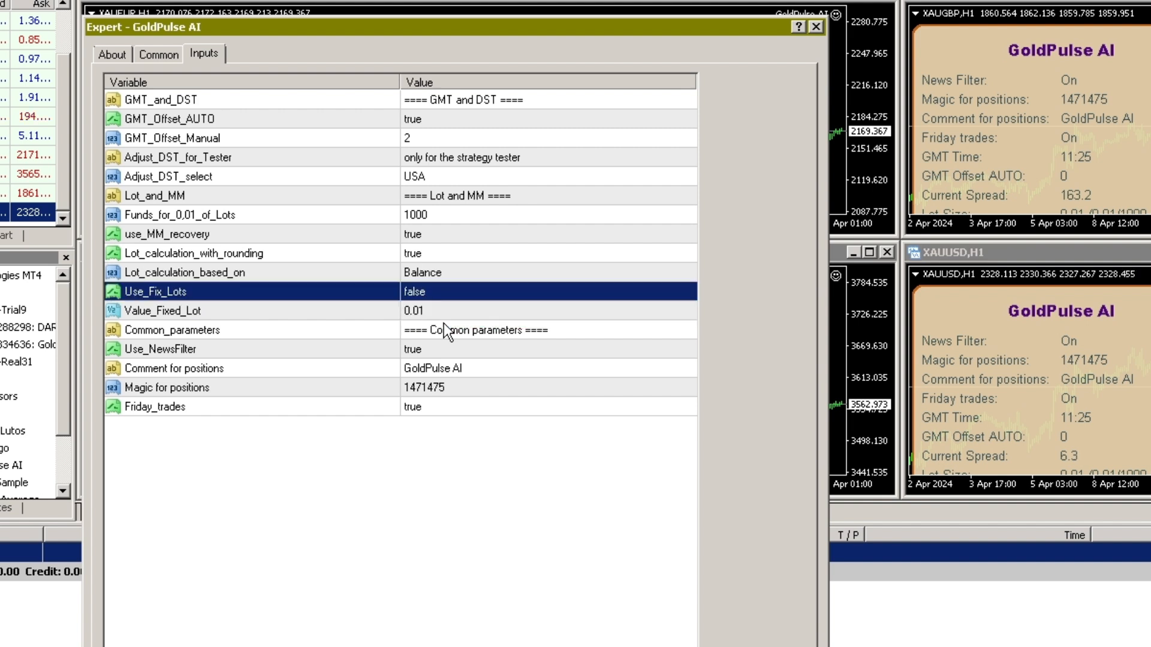